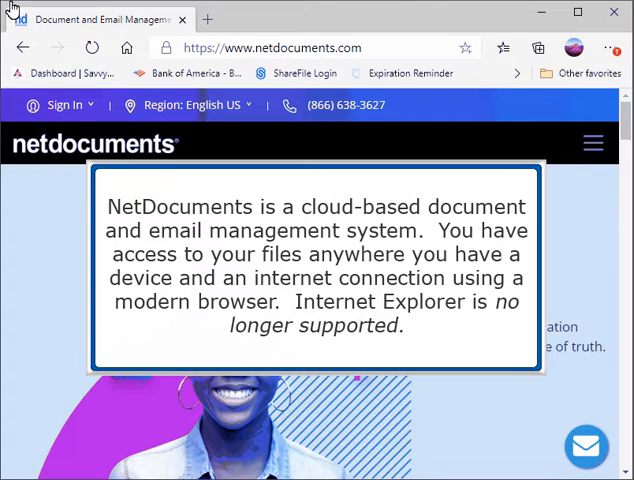
Go from netdocuments.com to the sign-in page with account credentials filled in.
{"action": "left_click", "coordinate": [64, 104]}
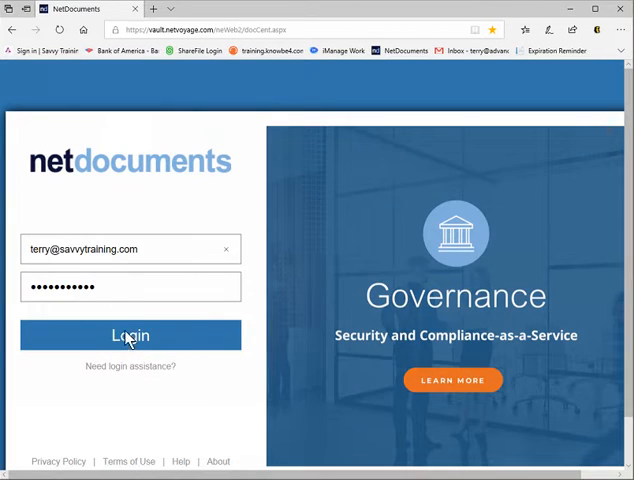
Log in and land on the Home page of favorite workspaces and items.
{"action": "left_click", "coordinate": [130, 334]}
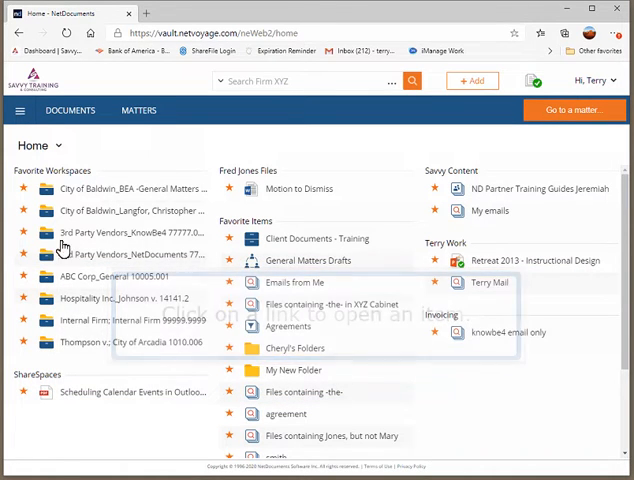
{"action": "left_click", "coordinate": [124, 210]}
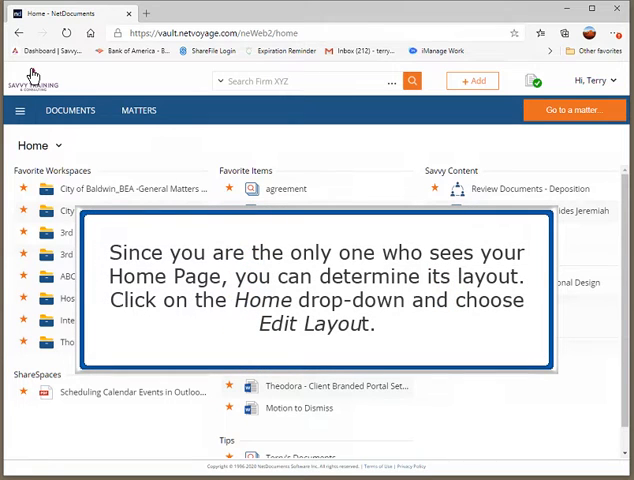
Enter the Home page layout editor via Edit Layout.
{"action": "left_click", "coordinate": [44, 144]}
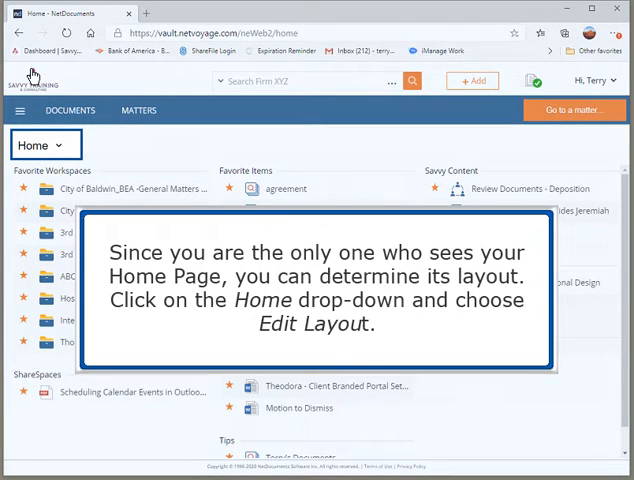
{"action": "left_click", "coordinate": [44, 144]}
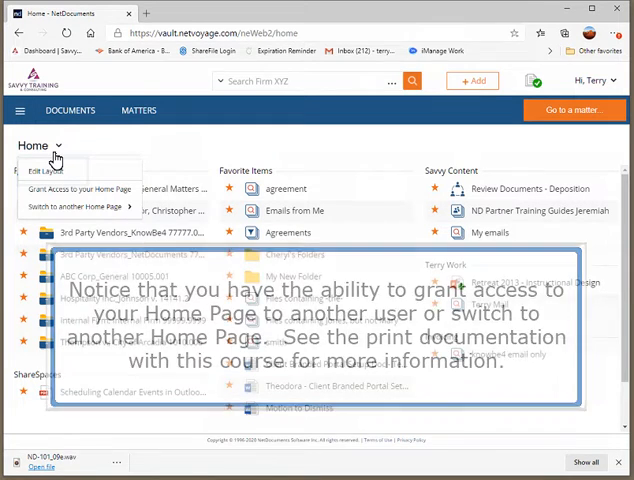
{"action": "left_click", "coordinate": [42, 170]}
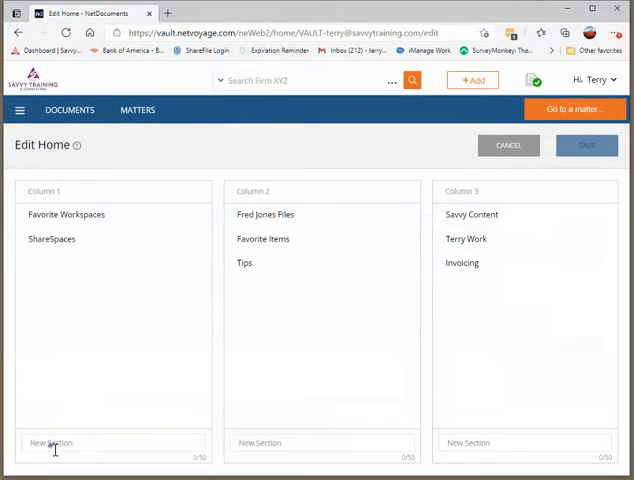
Add a 'Hamilton Burger Files' section, place it atop Column 2, and save the layout.
{"action": "type", "text": "Hamilton Burger Files"}
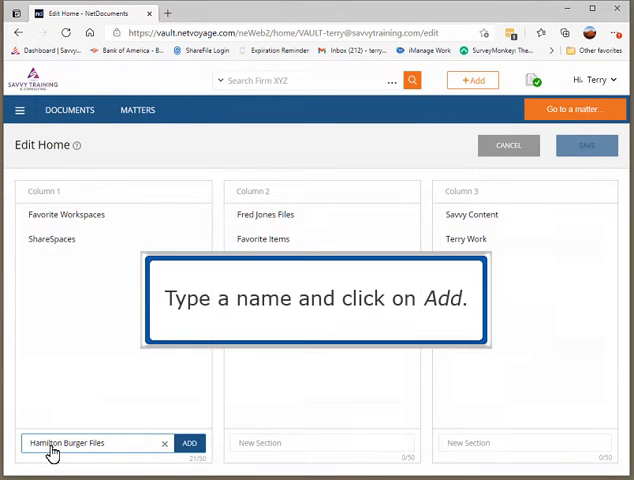
{"action": "left_click", "coordinate": [188, 442]}
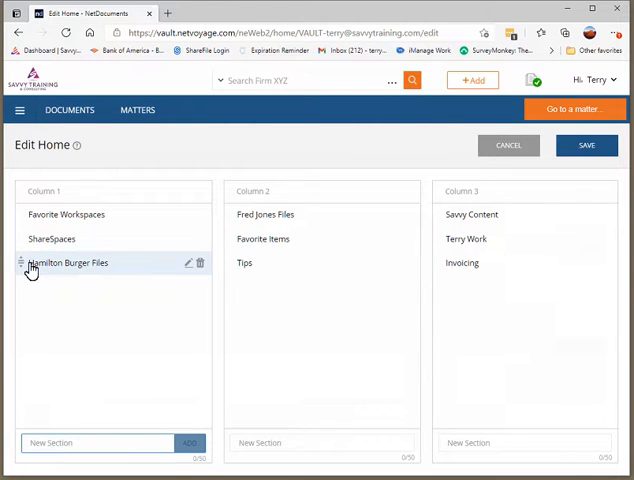
{"action": "left_click_drag", "start_coordinate": [70, 262], "coordinate": [278, 214]}
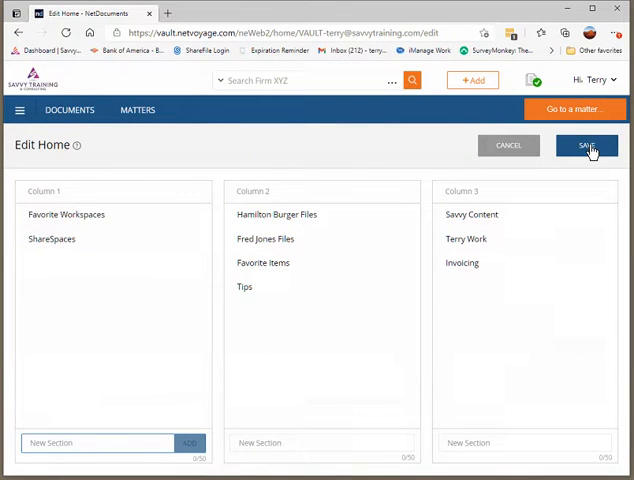
{"action": "left_click", "coordinate": [588, 144]}
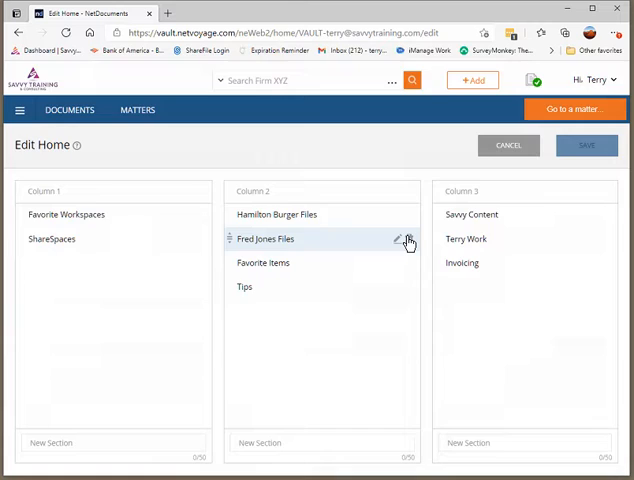
{"action": "left_click", "coordinate": [394, 240]}
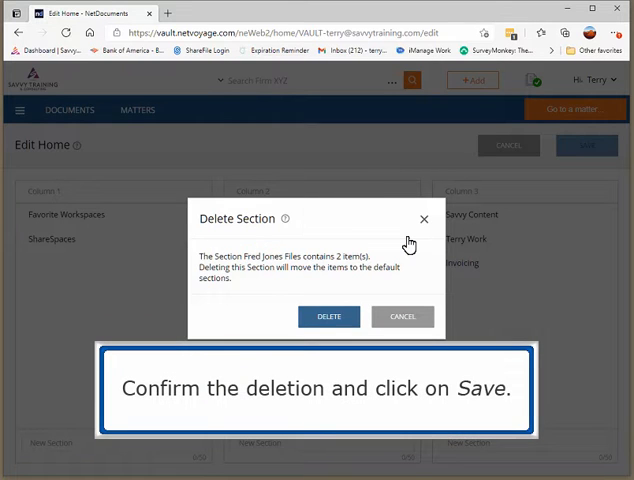
{"action": "left_click", "coordinate": [328, 316]}
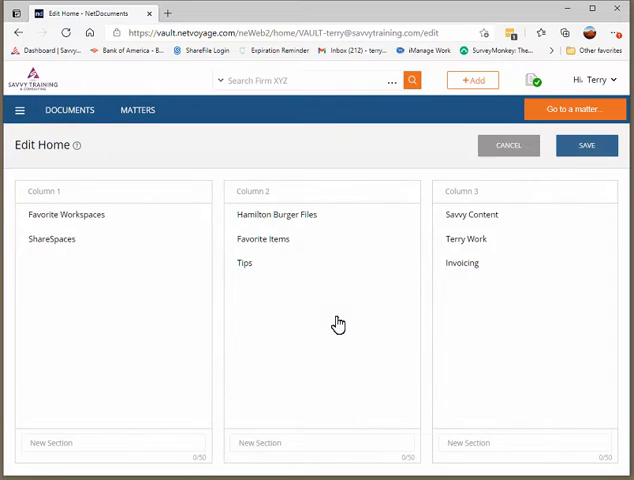
{"action": "left_click", "coordinate": [588, 144]}
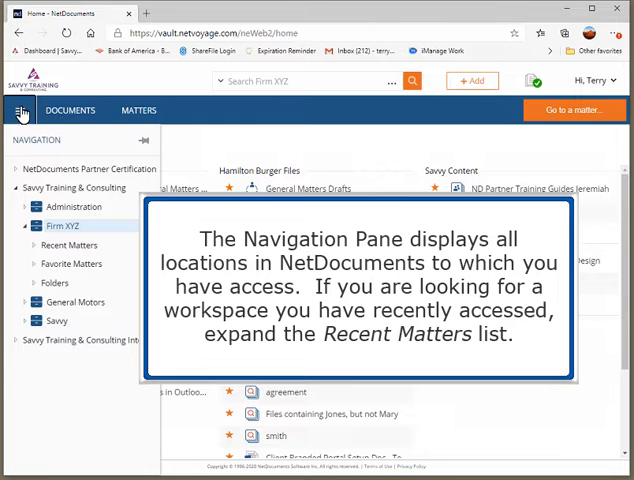
{"action": "left_click", "coordinate": [68, 244]}
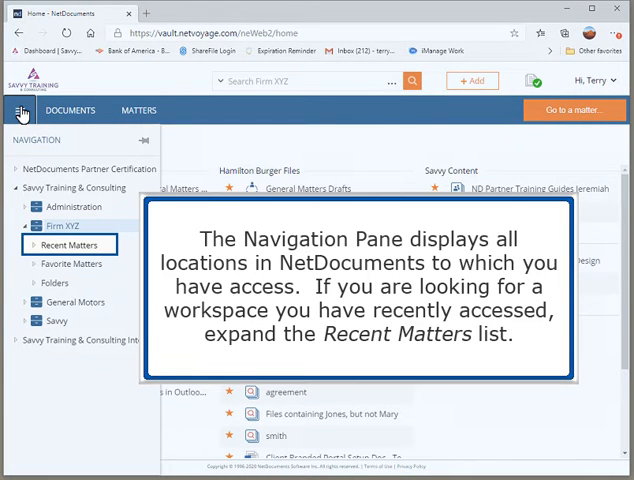
{"action": "left_click", "coordinate": [68, 244]}
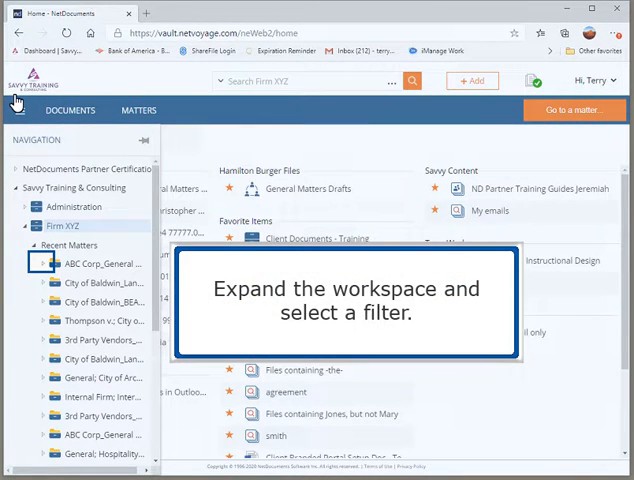
{"action": "left_click", "coordinate": [40, 264]}
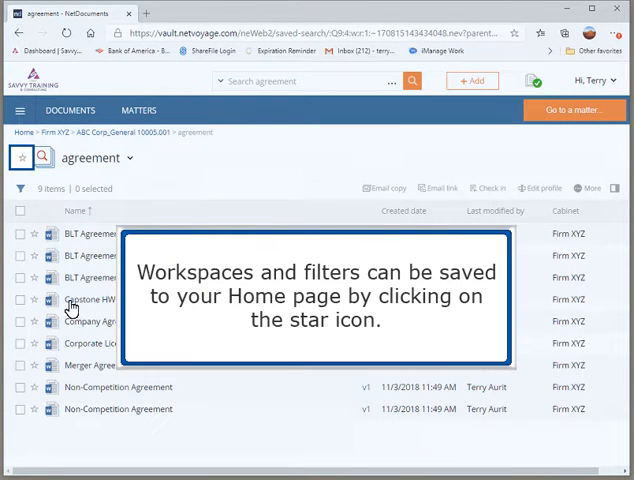
{"action": "left_click", "coordinate": [20, 158]}
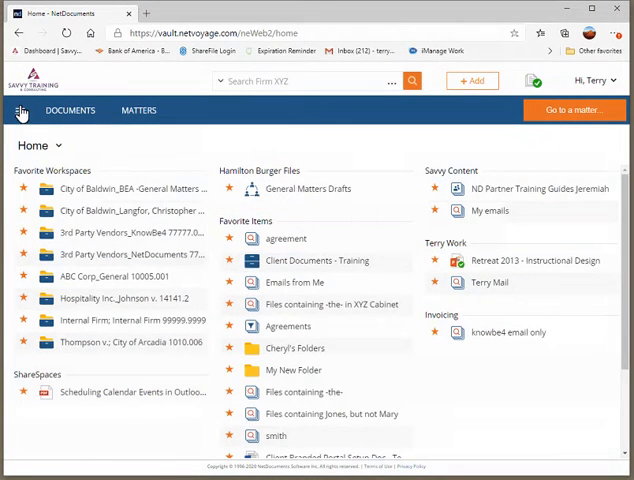
Show the navigation pane and pin it so it stays open.
{"action": "left_click", "coordinate": [20, 110]}
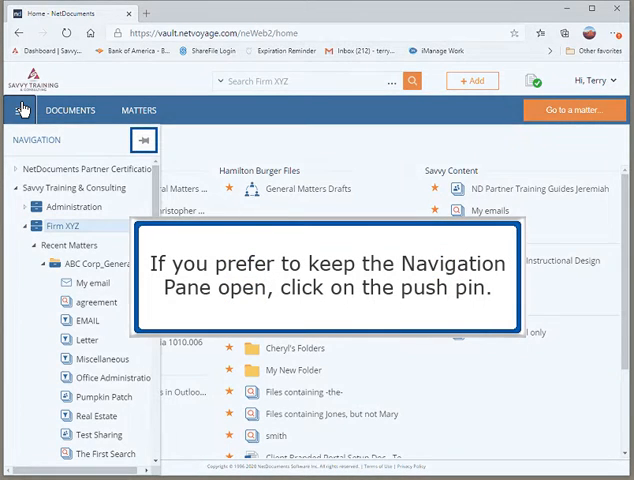
{"action": "left_click", "coordinate": [144, 140]}
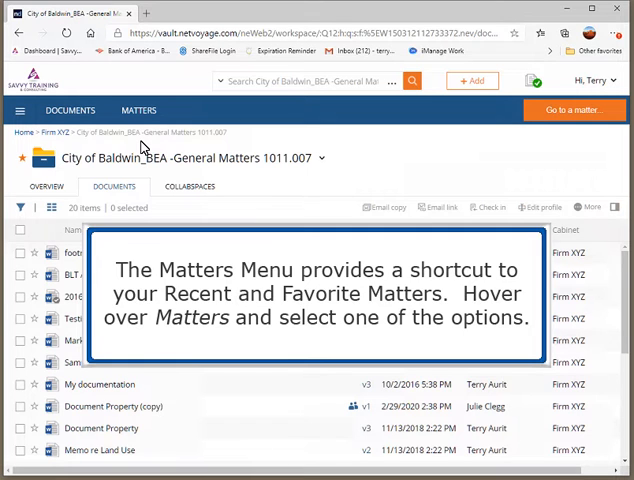
{"action": "mouse_move", "coordinate": [138, 110]}
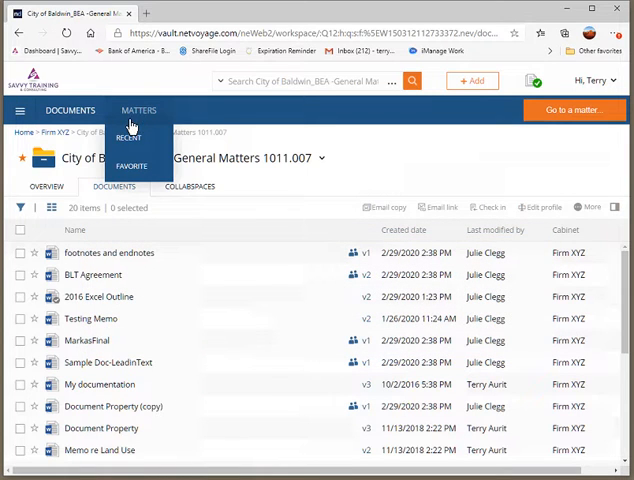
Review favourite matters sorted by number, then start Go to a matter.
{"action": "left_click", "coordinate": [132, 166]}
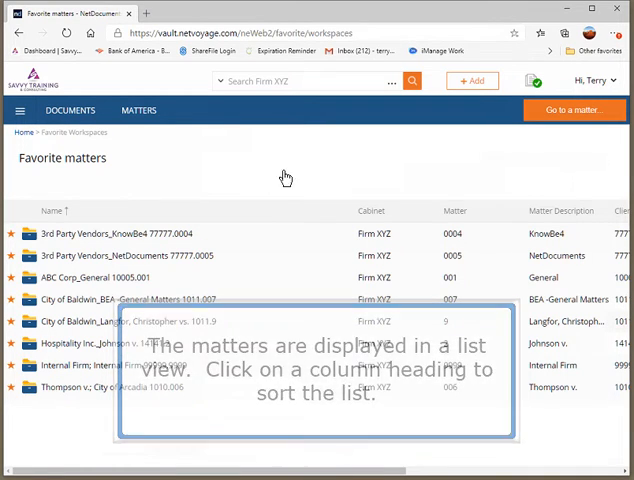
{"action": "left_click", "coordinate": [456, 212]}
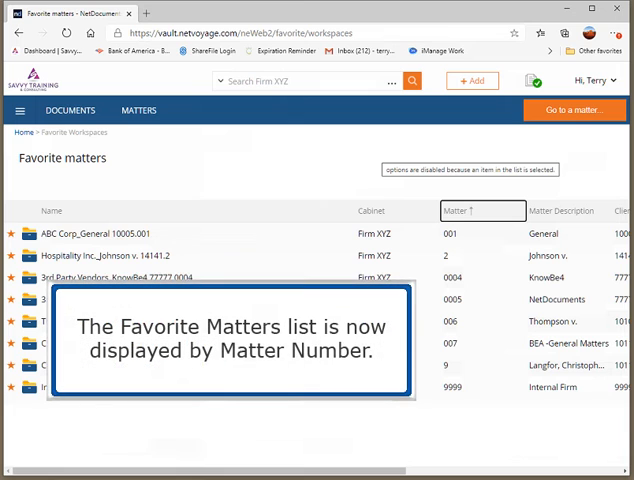
{"action": "left_click", "coordinate": [480, 212]}
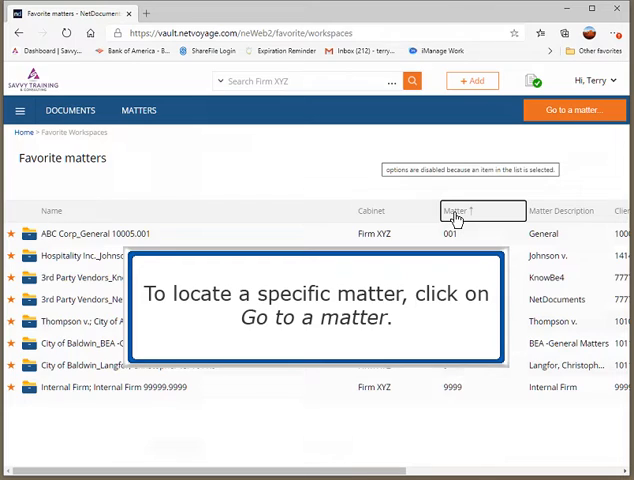
{"action": "left_click", "coordinate": [574, 108]}
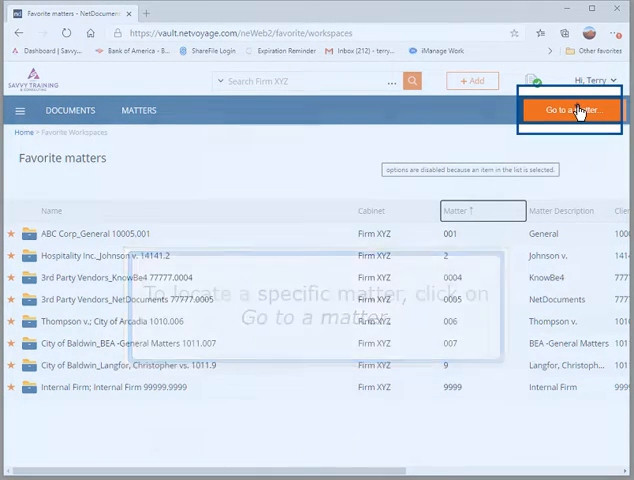
Choose client 10005 - ABC Corp, list all its matters, and select Jones Merger.
{"action": "left_click", "coordinate": [572, 110]}
{"action": "type", "text": "abc"}
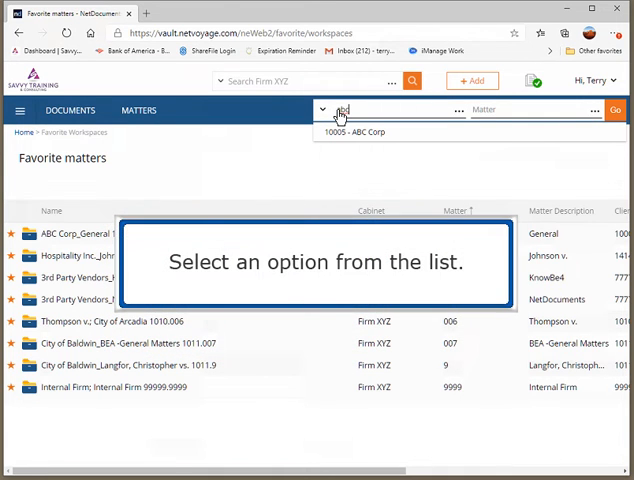
{"action": "left_click", "coordinate": [366, 132]}
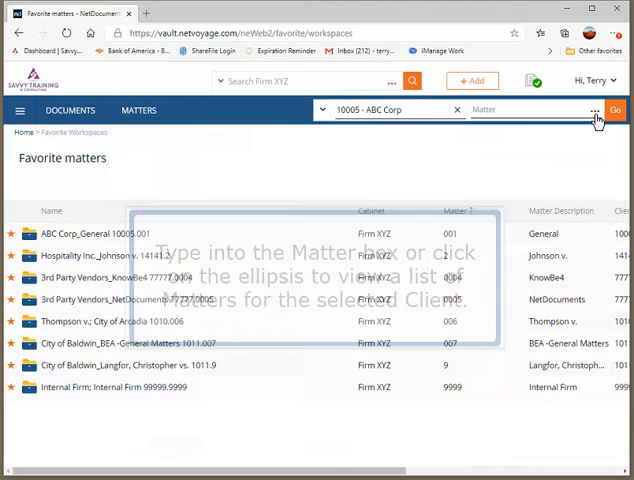
{"action": "left_click", "coordinate": [592, 110]}
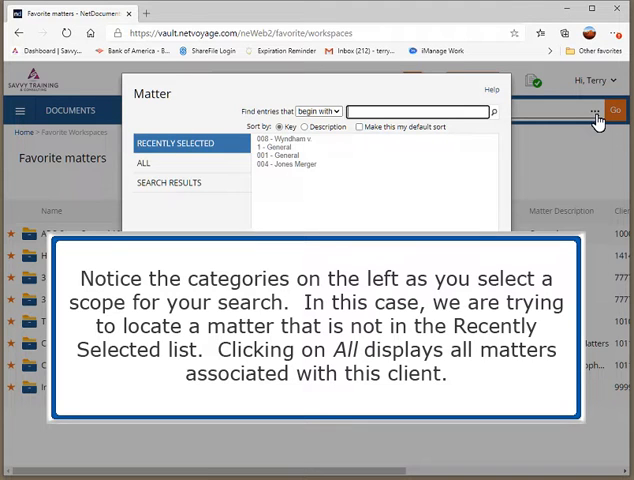
{"action": "left_click", "coordinate": [144, 164]}
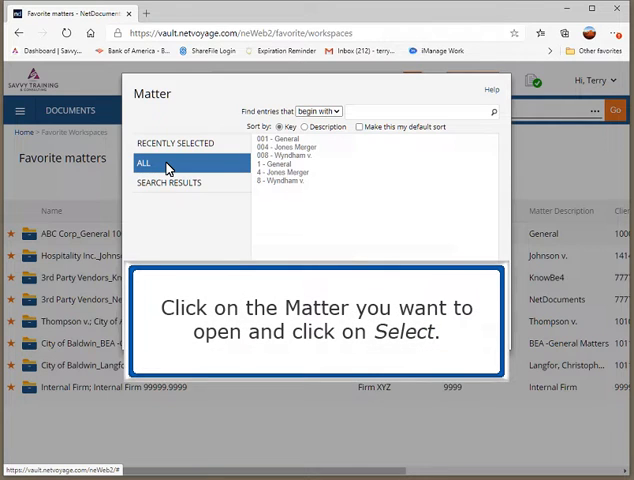
{"action": "left_click", "coordinate": [284, 148]}
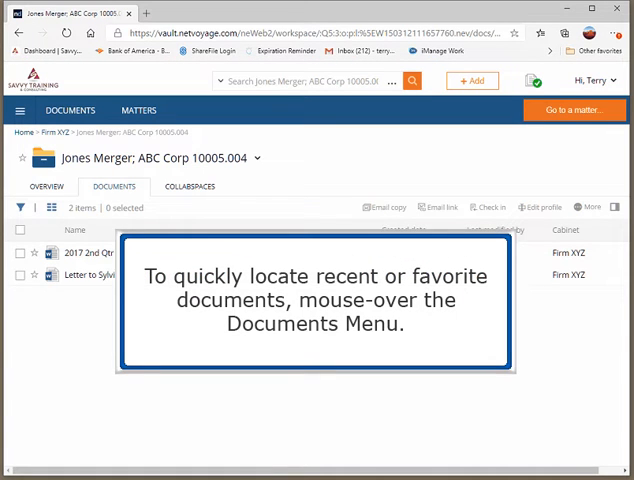
{"action": "mouse_move", "coordinate": [70, 110]}
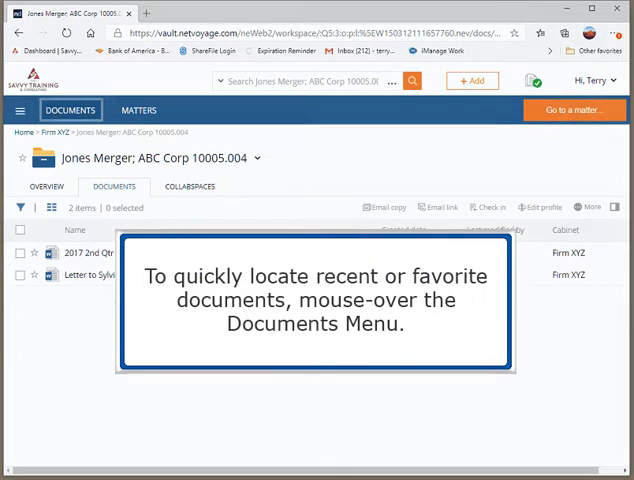
{"action": "mouse_move", "coordinate": [70, 108]}
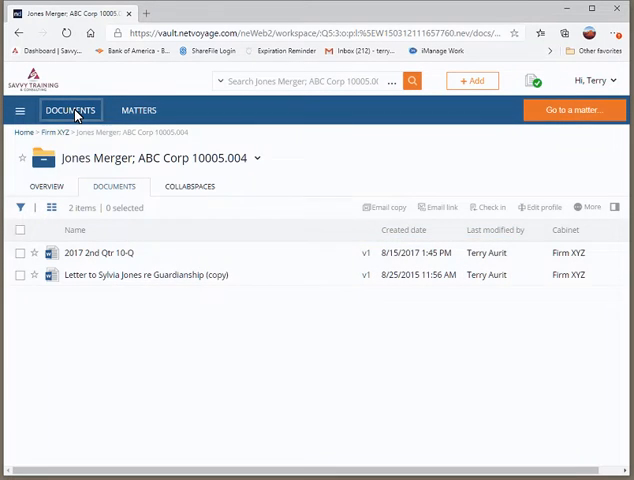
List the five starred documents via Documents > Favorite.
{"action": "left_click", "coordinate": [70, 110]}
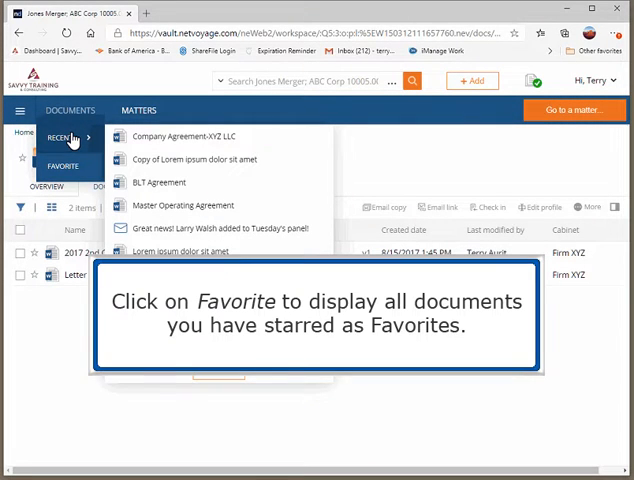
{"action": "left_click", "coordinate": [64, 168]}
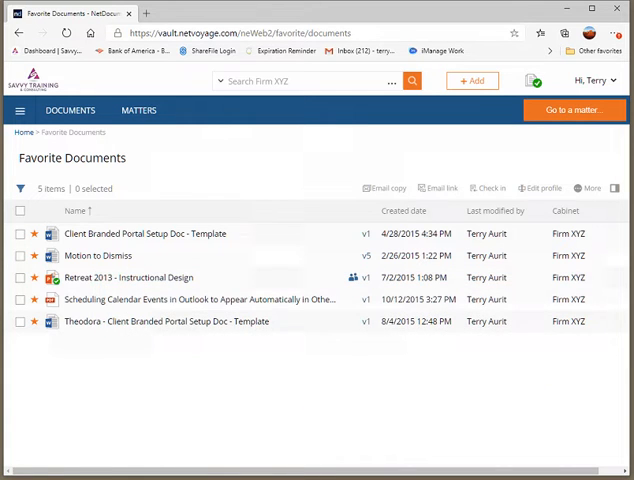
Run a quick search for 'training' (32 results) and view the advanced search options.
{"action": "left_click", "coordinate": [304, 80]}
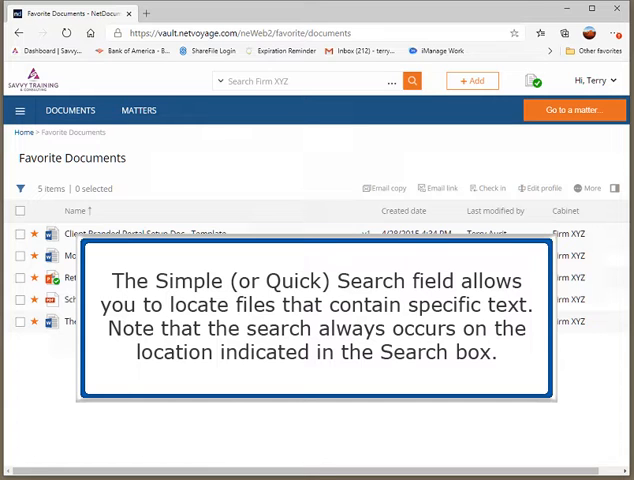
{"action": "type", "text": "training"}
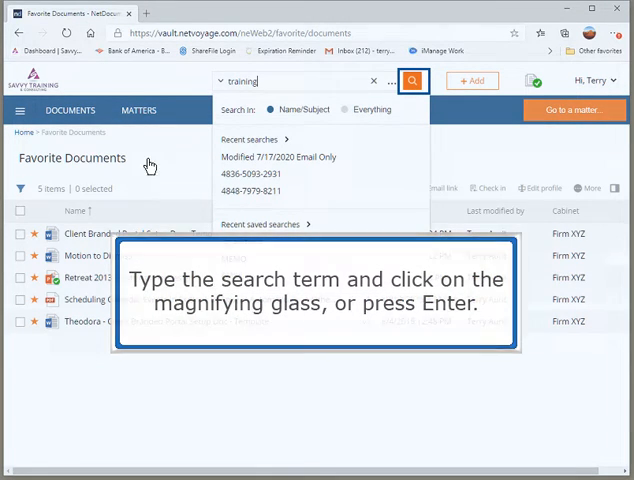
{"action": "left_click", "coordinate": [412, 80]}
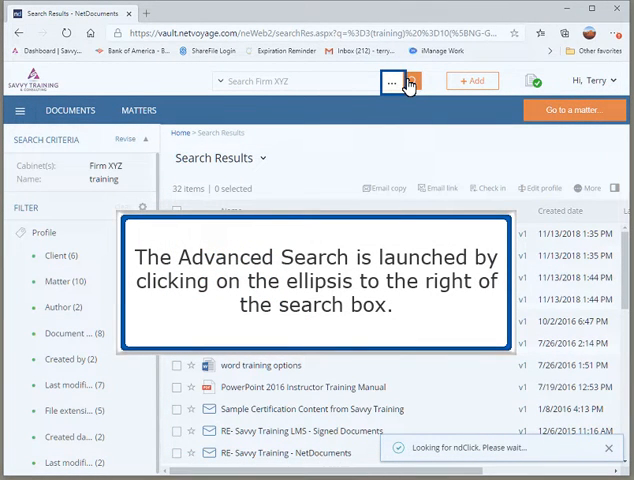
{"action": "left_click", "coordinate": [388, 80]}
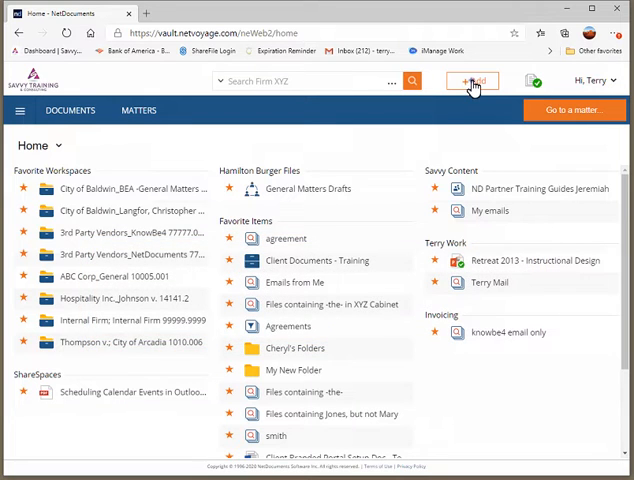
Upload Annual Report.docx to City of Baldwin General Matters 1011.007 with profile fields completed.
{"action": "left_click", "coordinate": [472, 80]}
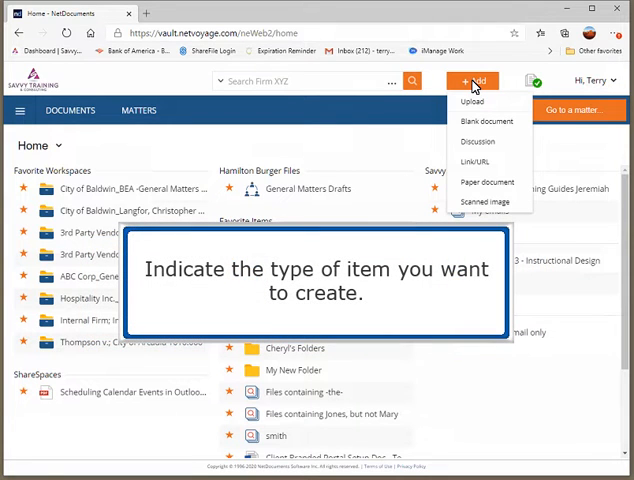
{"action": "left_click", "coordinate": [472, 100]}
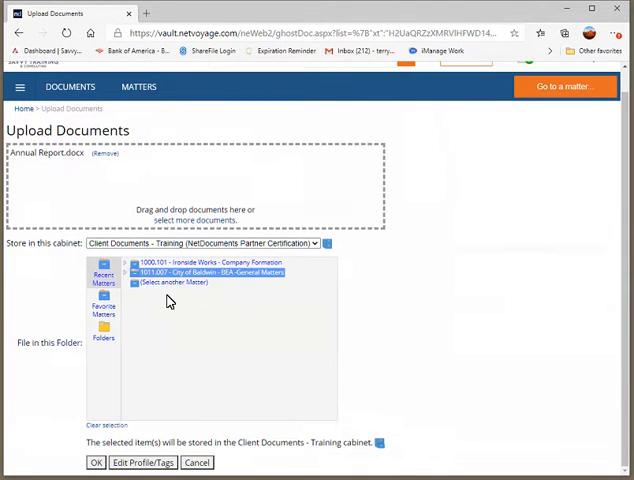
{"action": "left_click", "coordinate": [142, 462]}
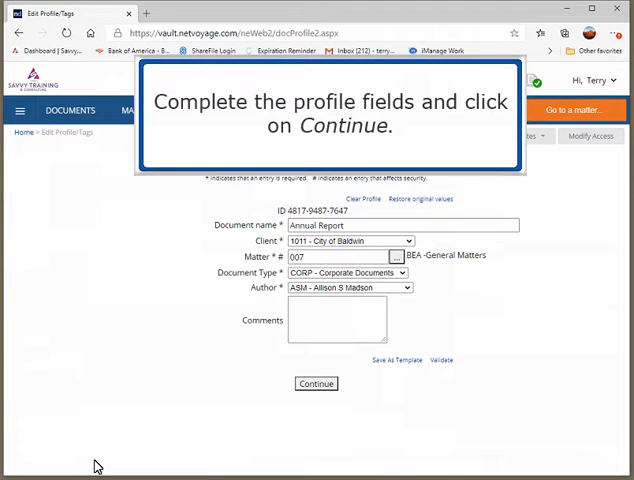
{"action": "left_click", "coordinate": [316, 384]}
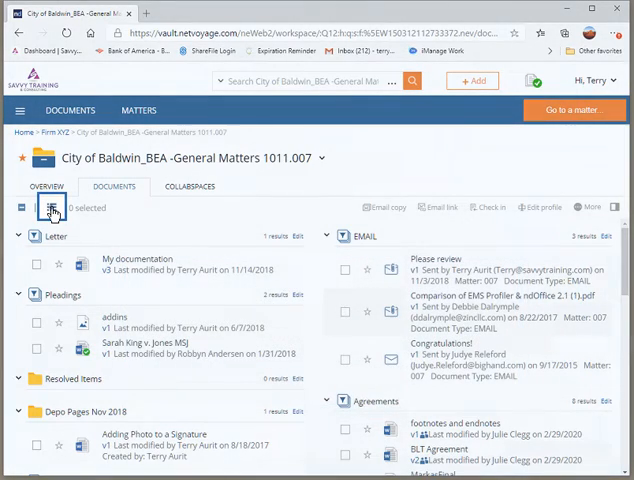
Switch the workspace documents to a flat list and show BLT Agreement's details.
{"action": "left_click", "coordinate": [52, 208]}
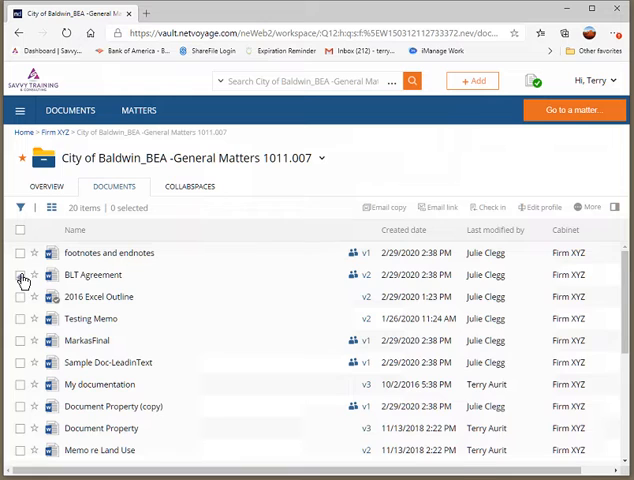
{"action": "left_click", "coordinate": [20, 276]}
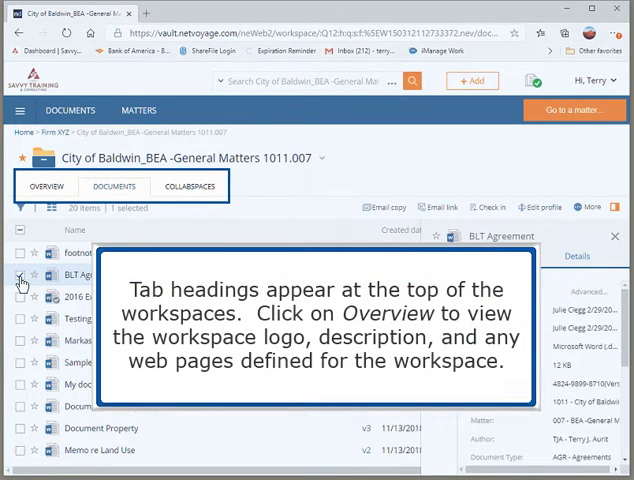
Show the City of Baldwin General Matters Overview, then its CollabSpaces listing General Matters Drafts and Review Documents - Deposition.
{"action": "left_click", "coordinate": [112, 186]}
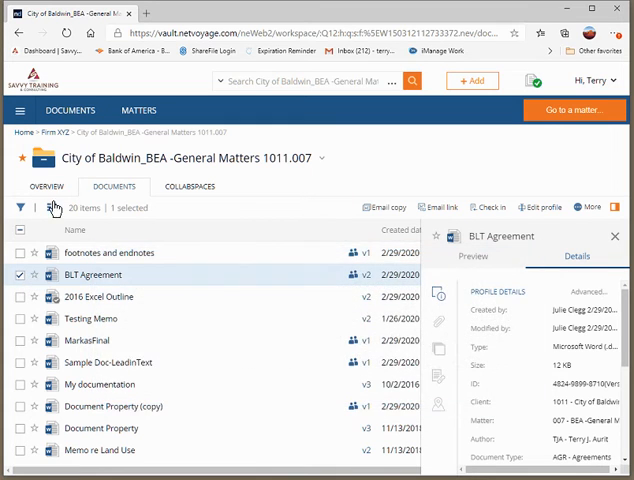
{"action": "left_click", "coordinate": [44, 186]}
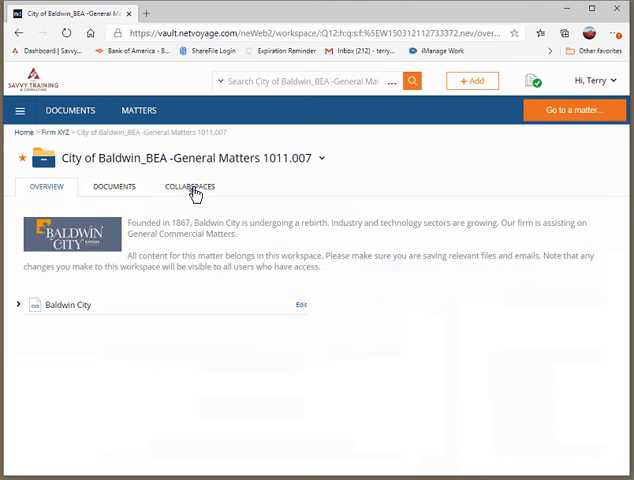
{"action": "left_click", "coordinate": [188, 186]}
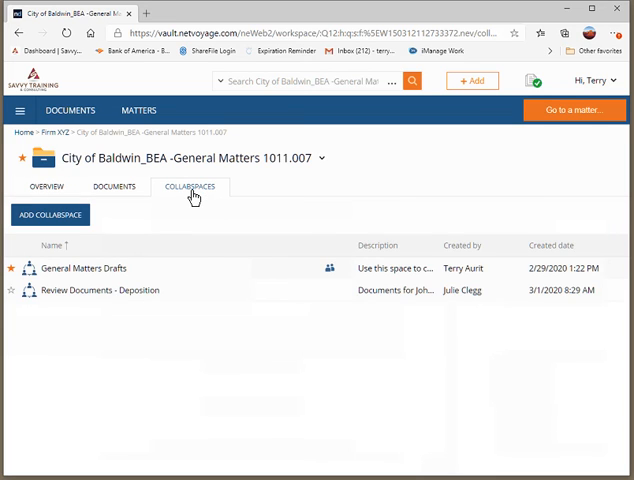